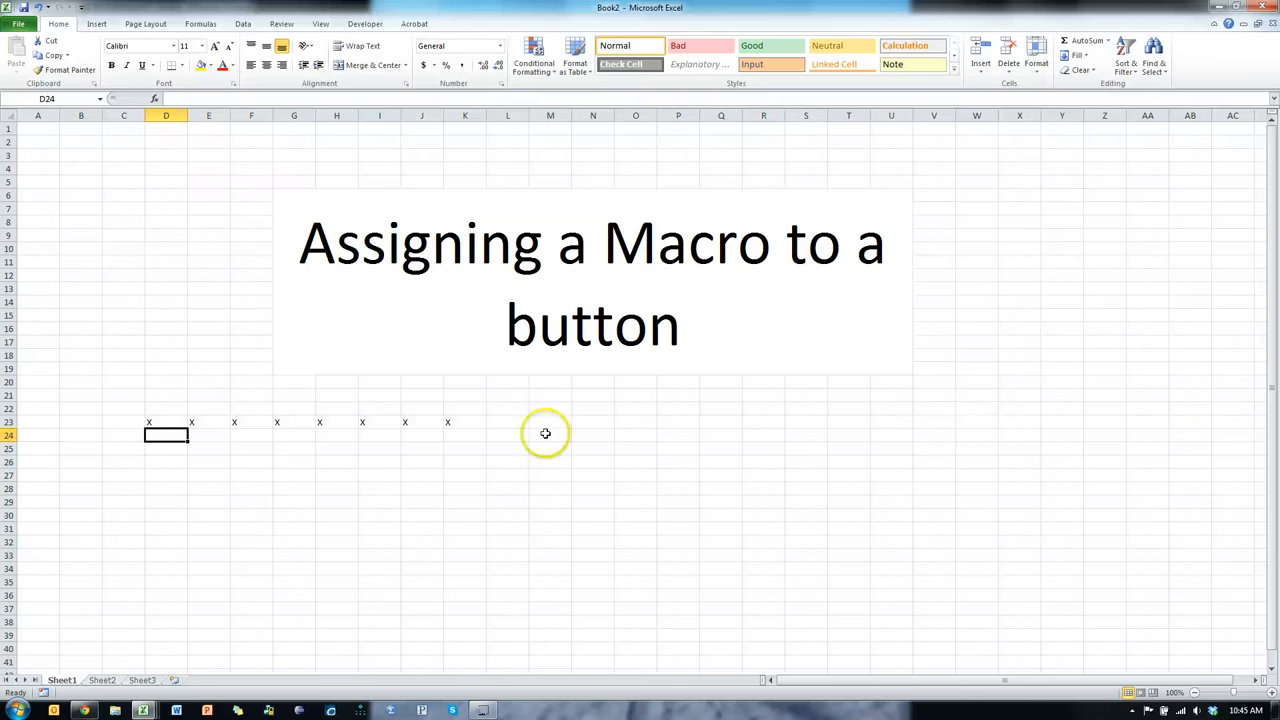
{"action": "mouse_move", "coordinate": [408, 420]}
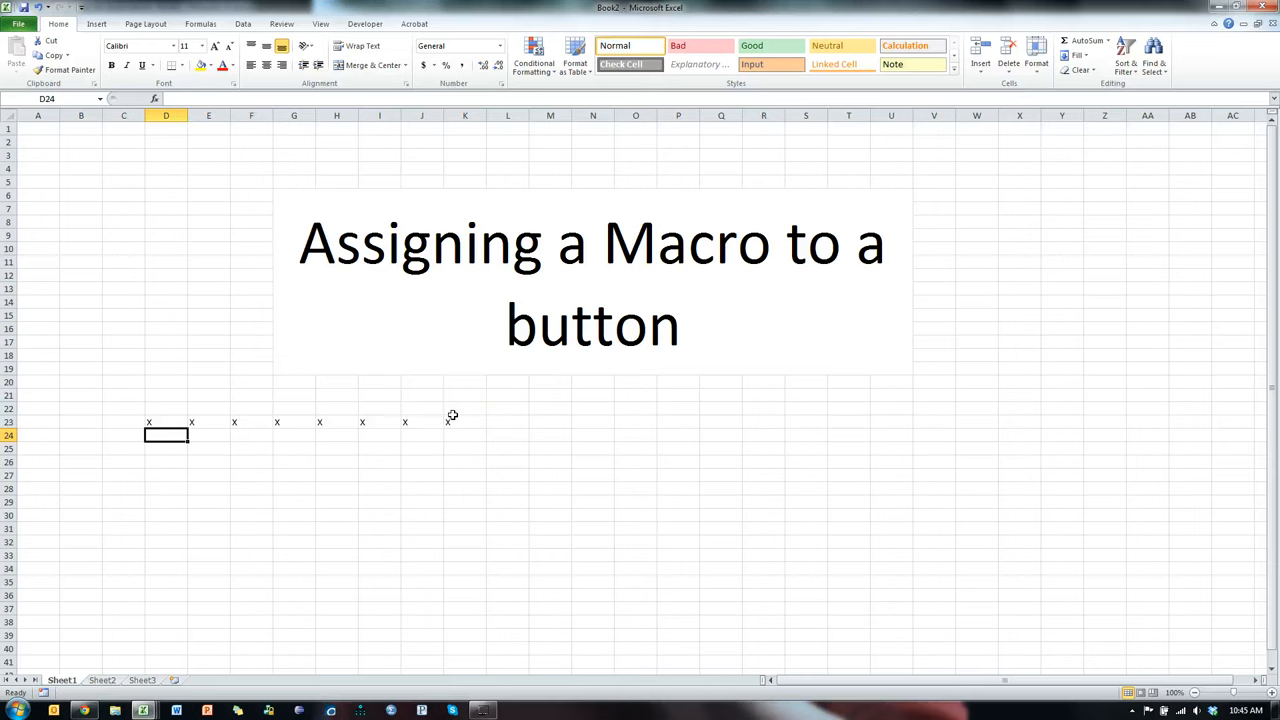
{"action": "mouse_move", "coordinate": [364, 24]}
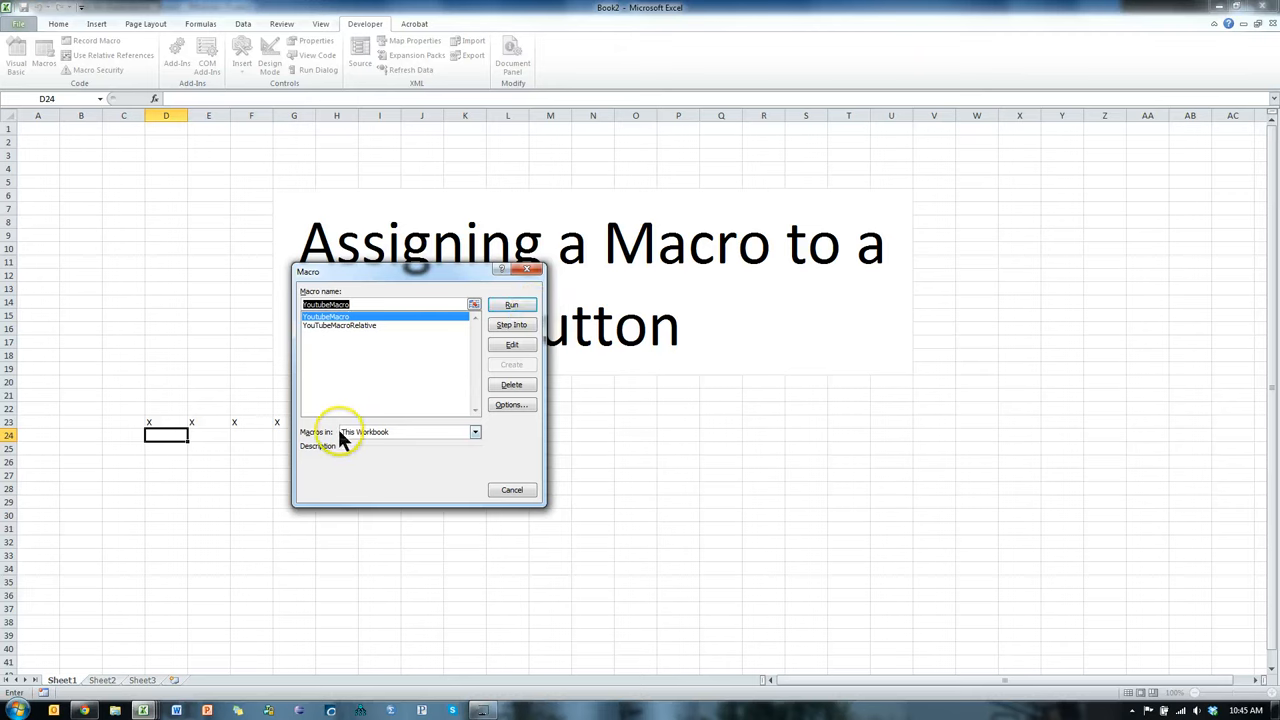
Review the macros available in all open workbooks and close the list without running any.
{"action": "left_click", "coordinate": [476, 432]}
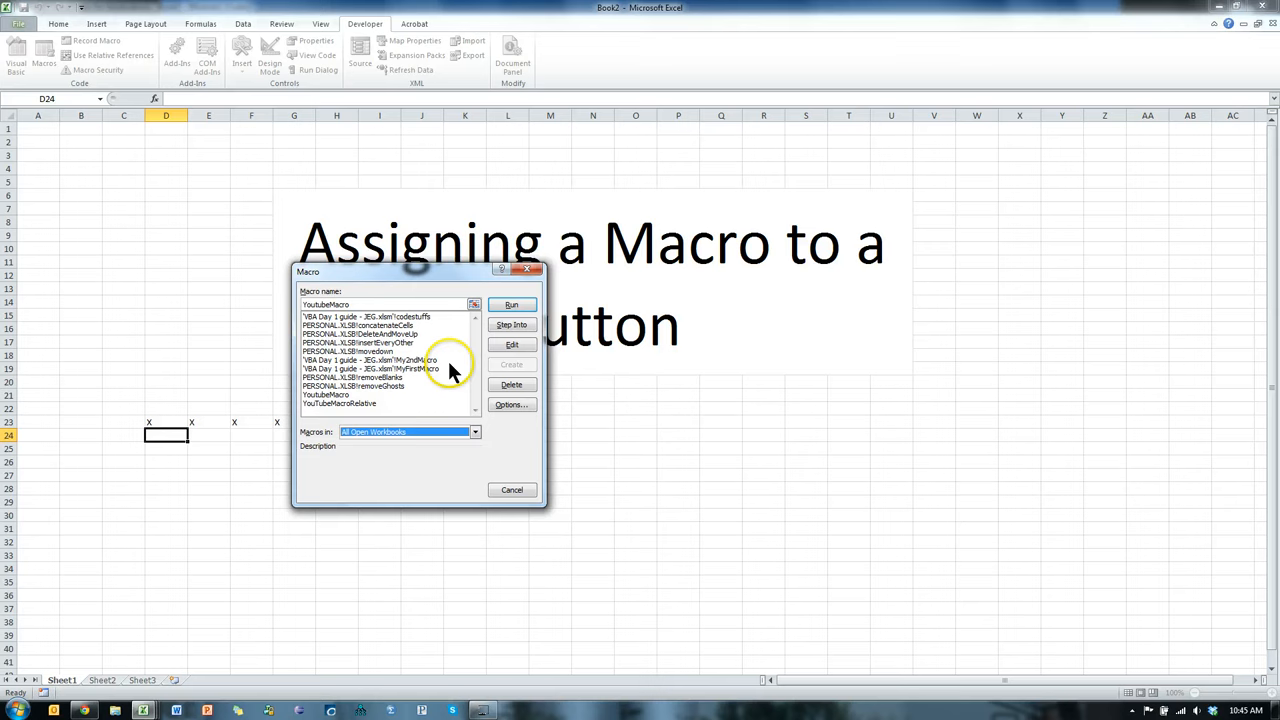
{"action": "left_click", "coordinate": [512, 488]}
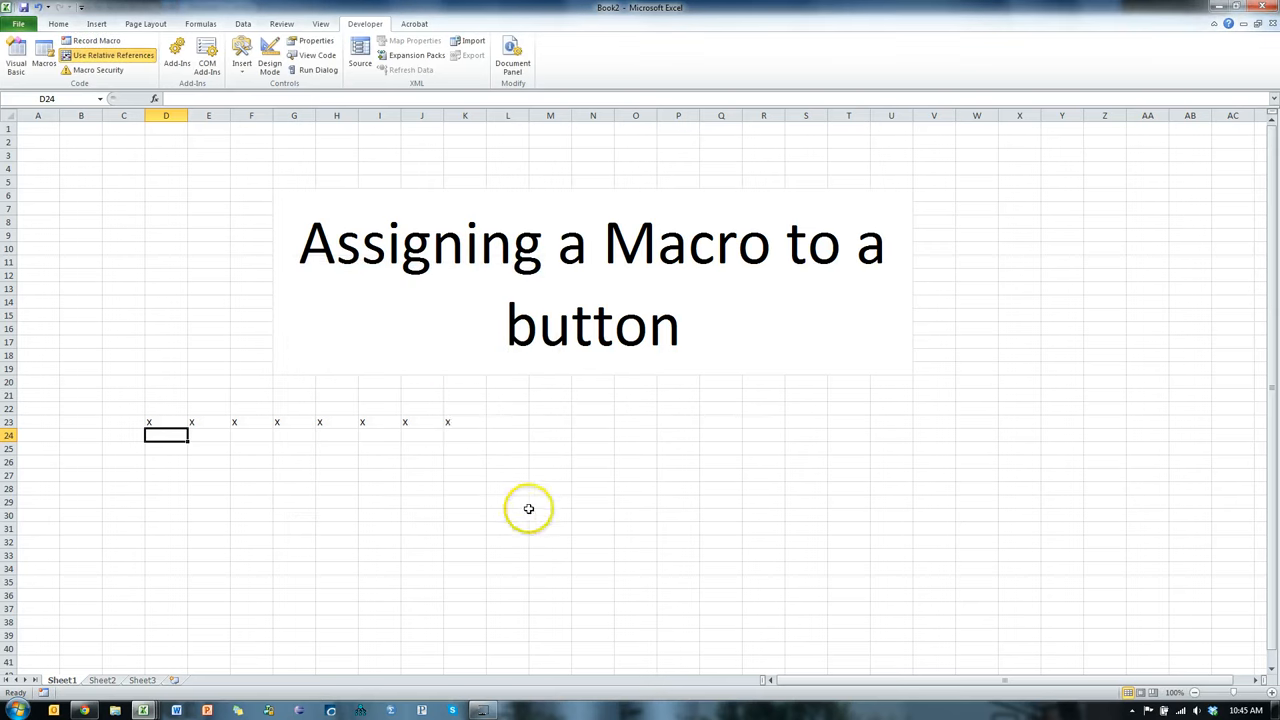
{"action": "mouse_move", "coordinate": [156, 302]}
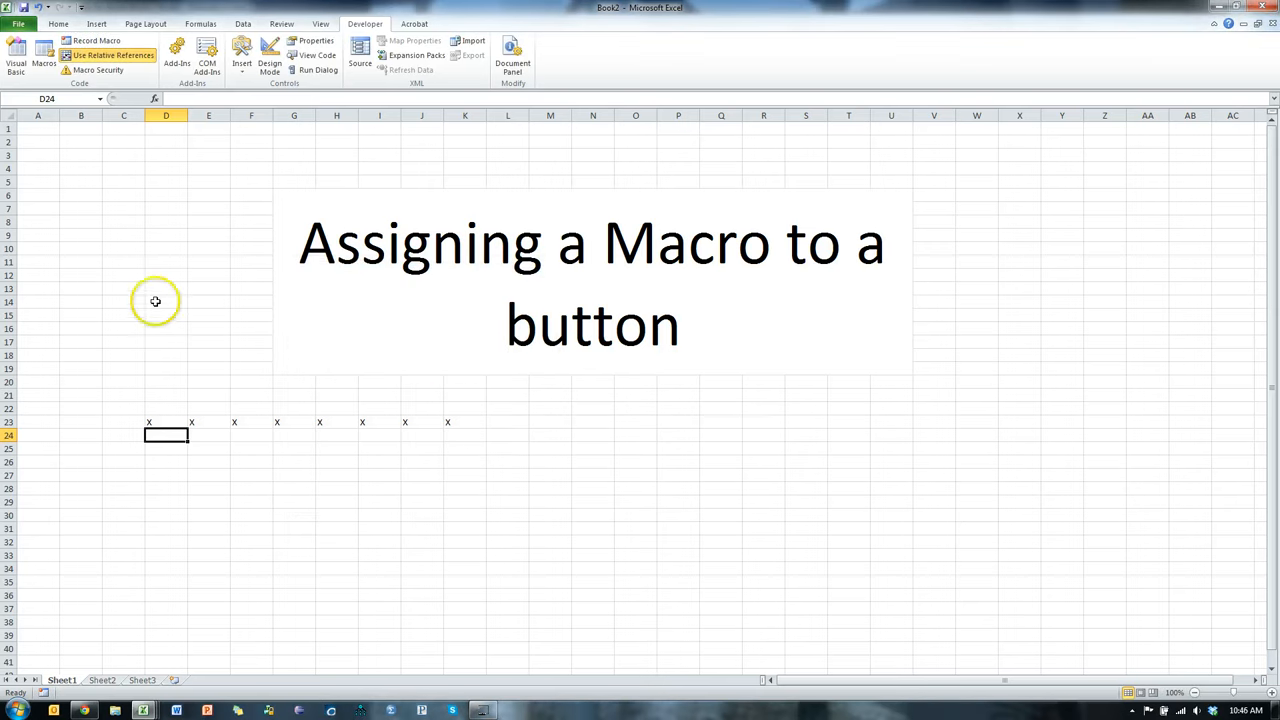
{"action": "mouse_move", "coordinate": [168, 256]}
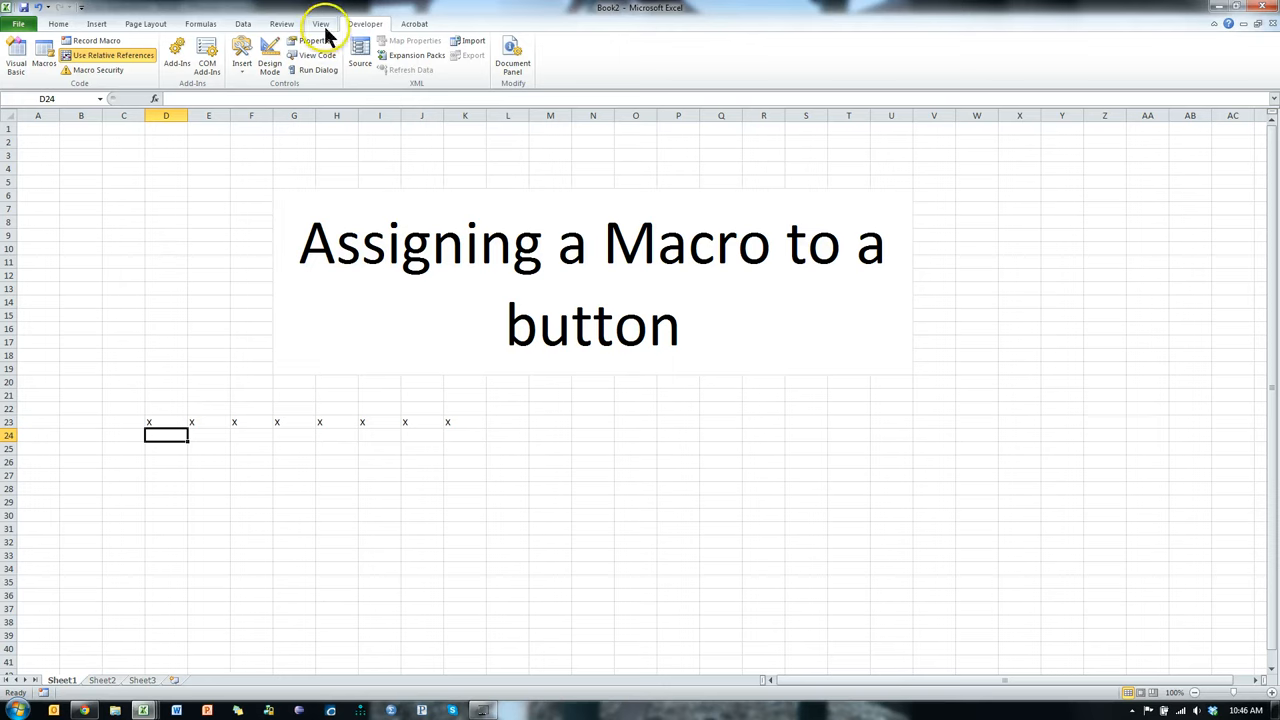
Draw a rounded rectangle from the Shapes gallery on the sheet left of the title.
{"action": "left_click", "coordinate": [96, 24]}
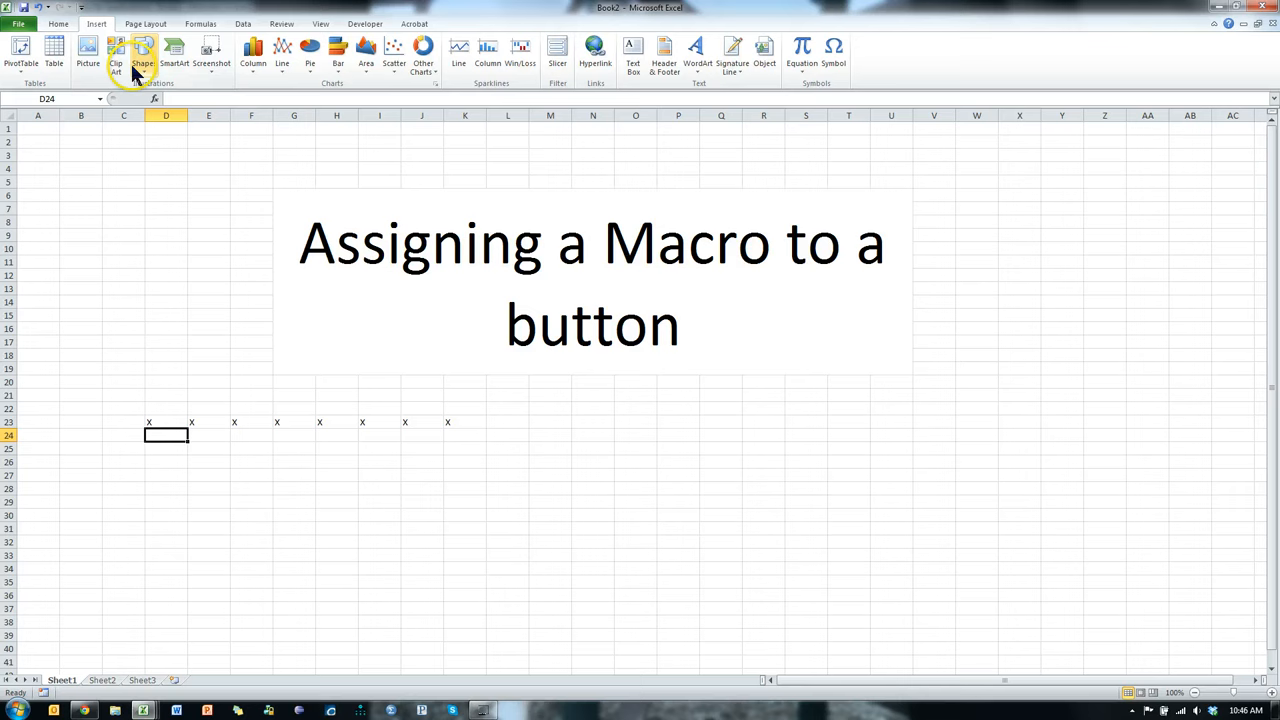
{"action": "left_click", "coordinate": [142, 52]}
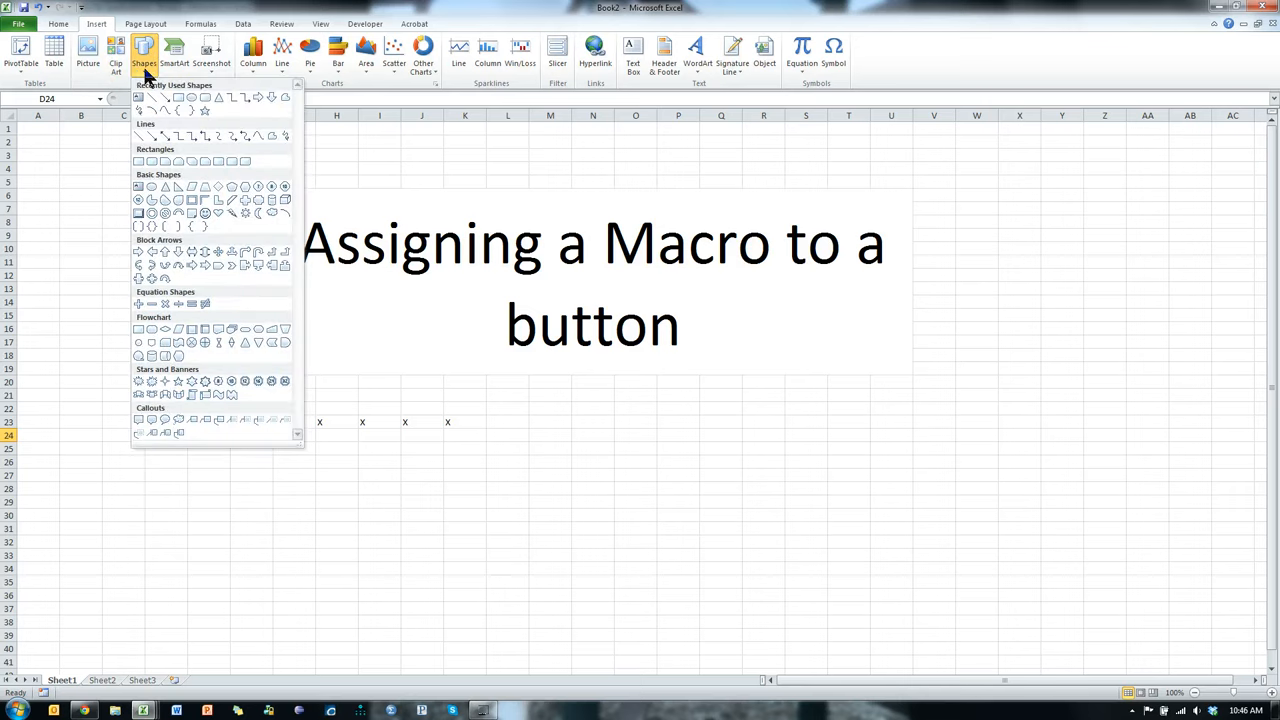
{"action": "mouse_move", "coordinate": [204, 98]}
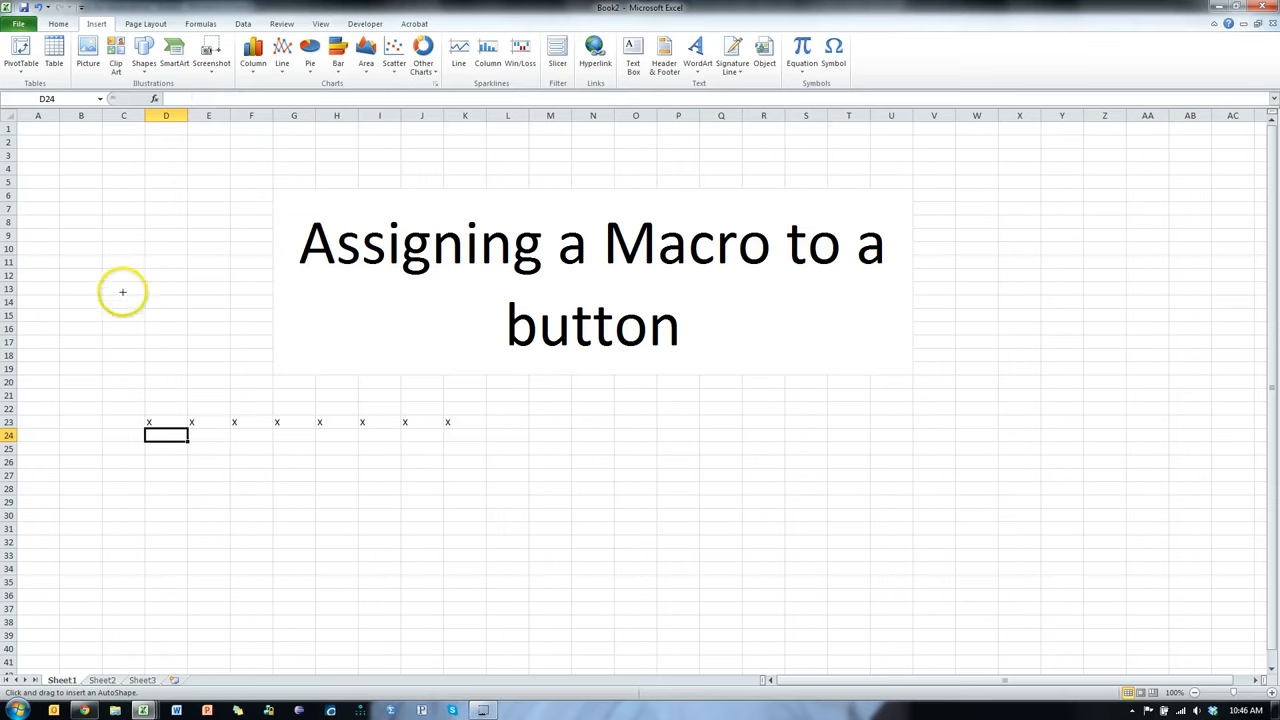
{"action": "left_click_drag", "start_coordinate": [108, 264], "coordinate": [236, 326]}
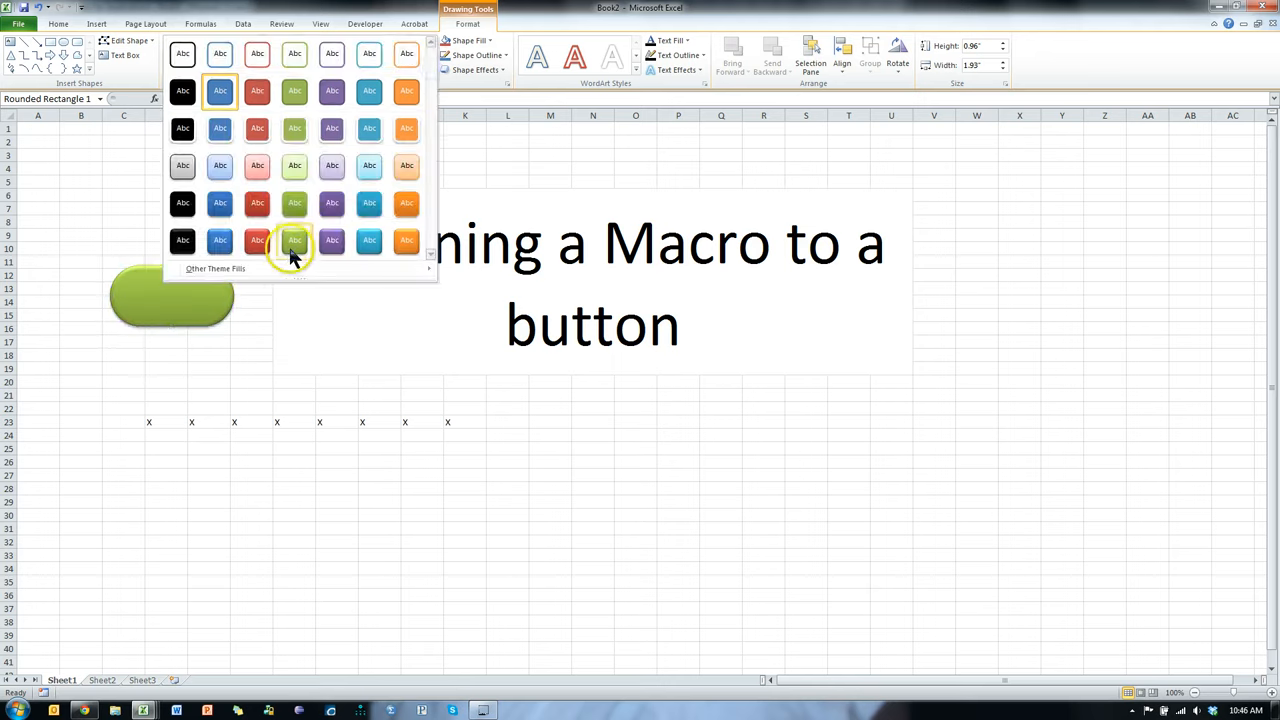
Give the shape a green style and label it 'Click Me!'.
{"action": "left_click", "coordinate": [294, 240]}
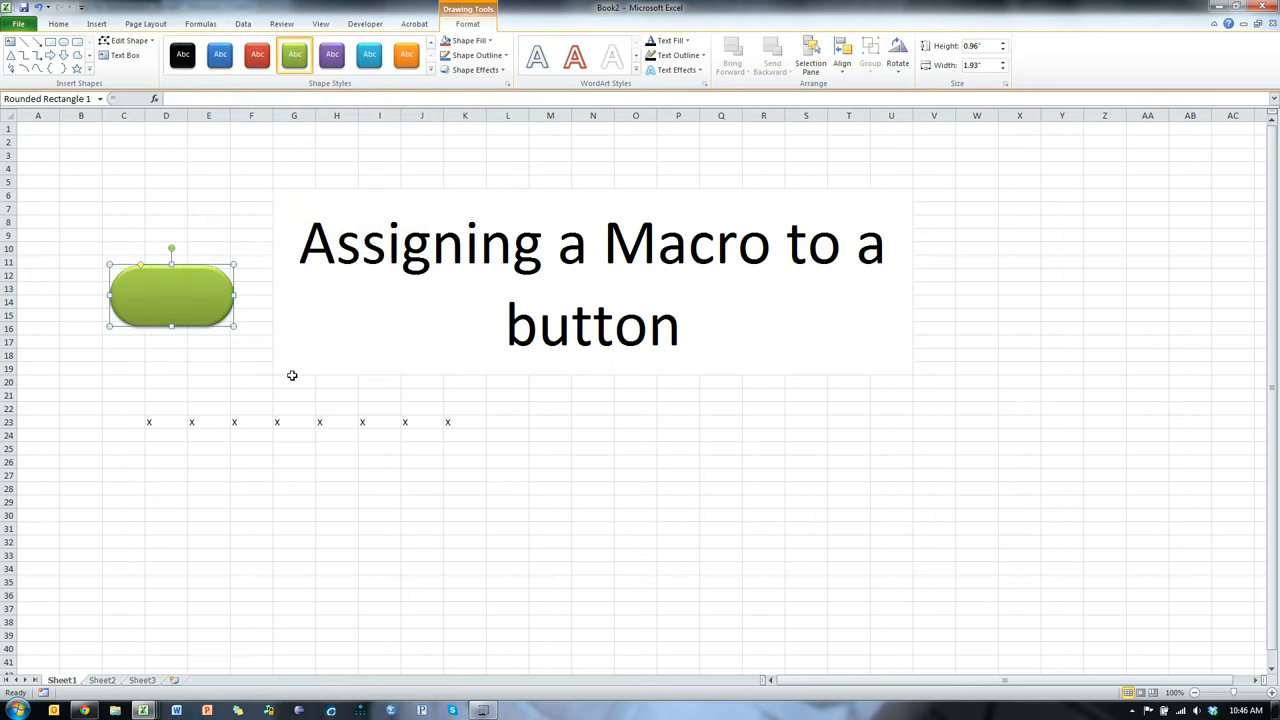
{"action": "type", "text": "Click Me"}
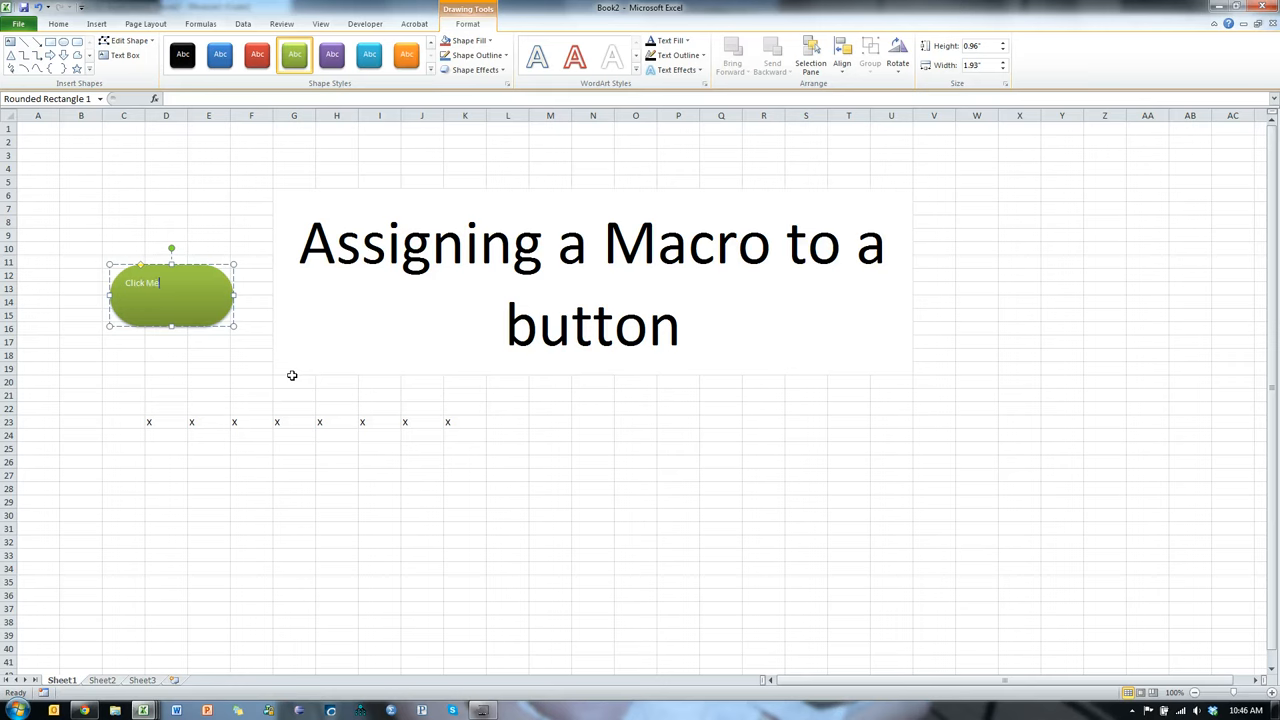
{"action": "left_click", "coordinate": [252, 356]}
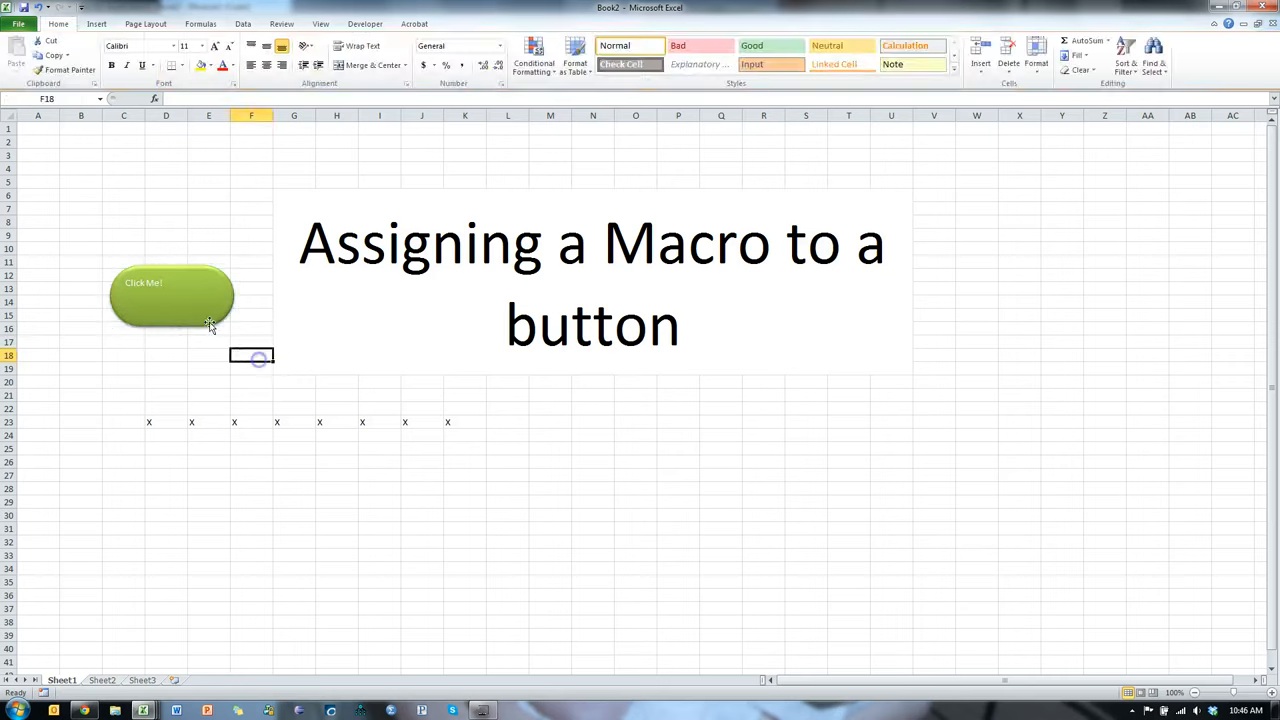
{"action": "left_click", "coordinate": [170, 296]}
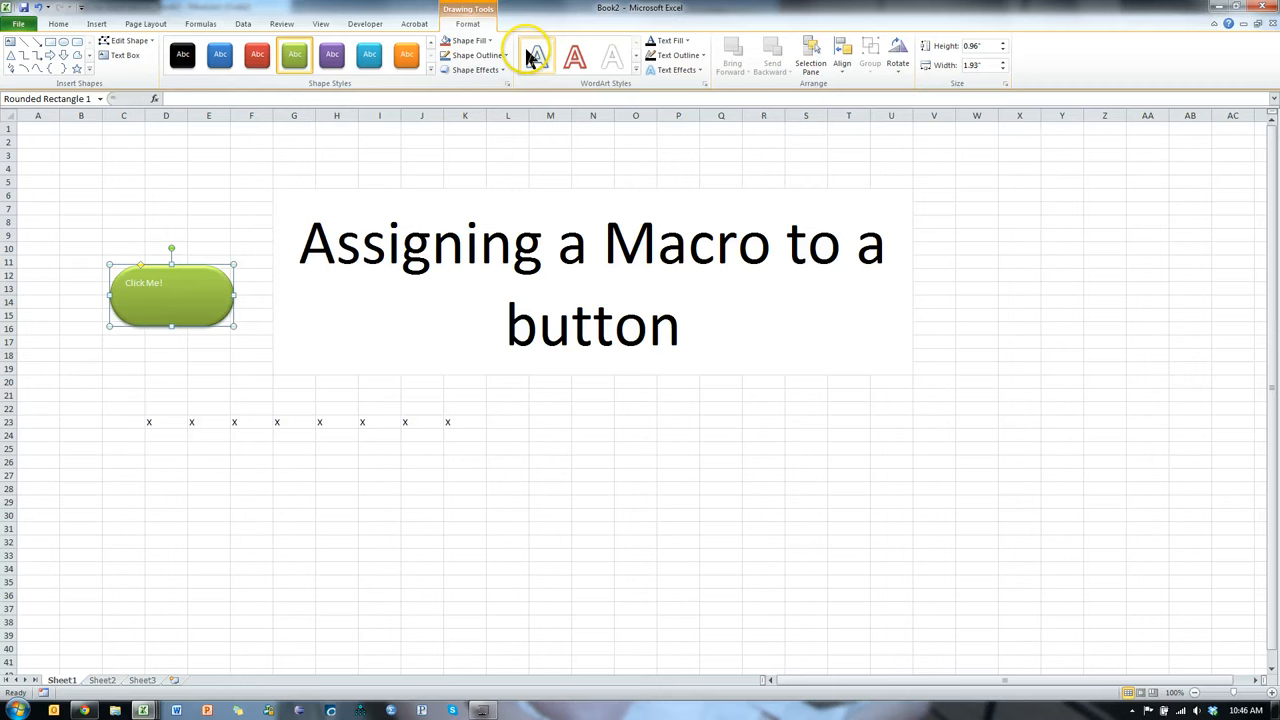
{"action": "mouse_move", "coordinate": [560, 50]}
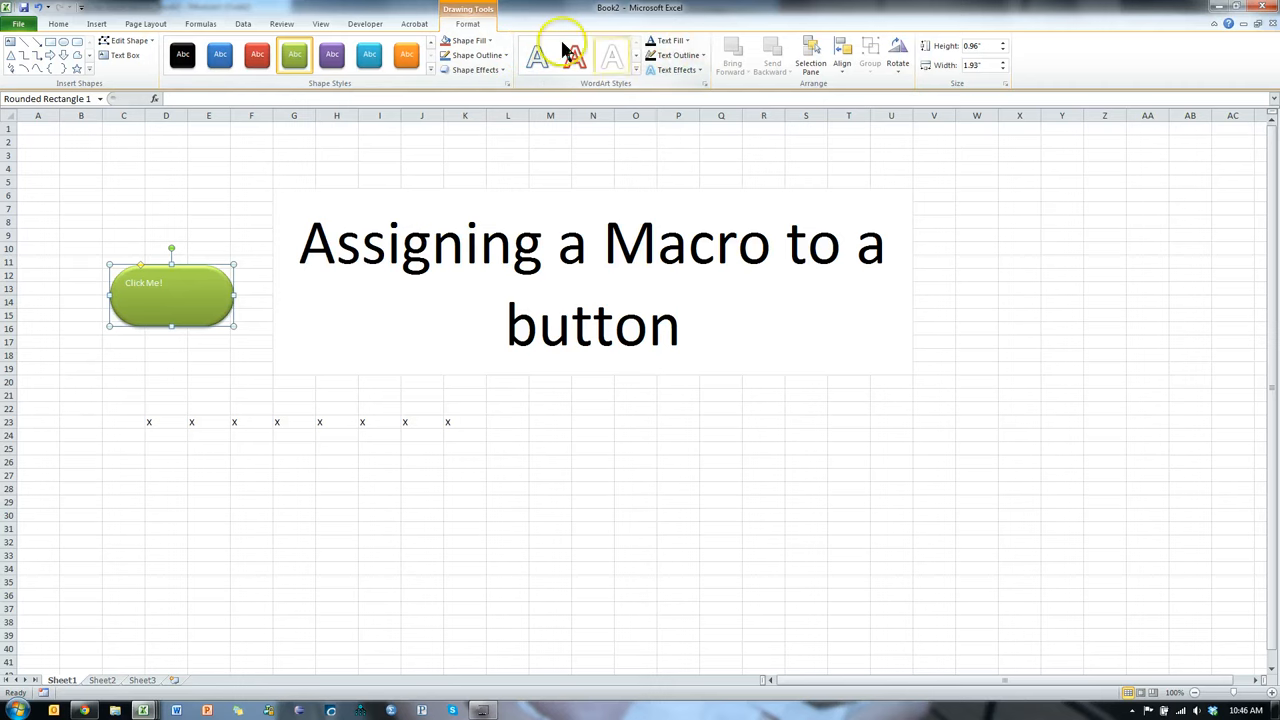
Enlarge, bold and centre the 'Click Me!' label text.
{"action": "left_click", "coordinate": [58, 24]}
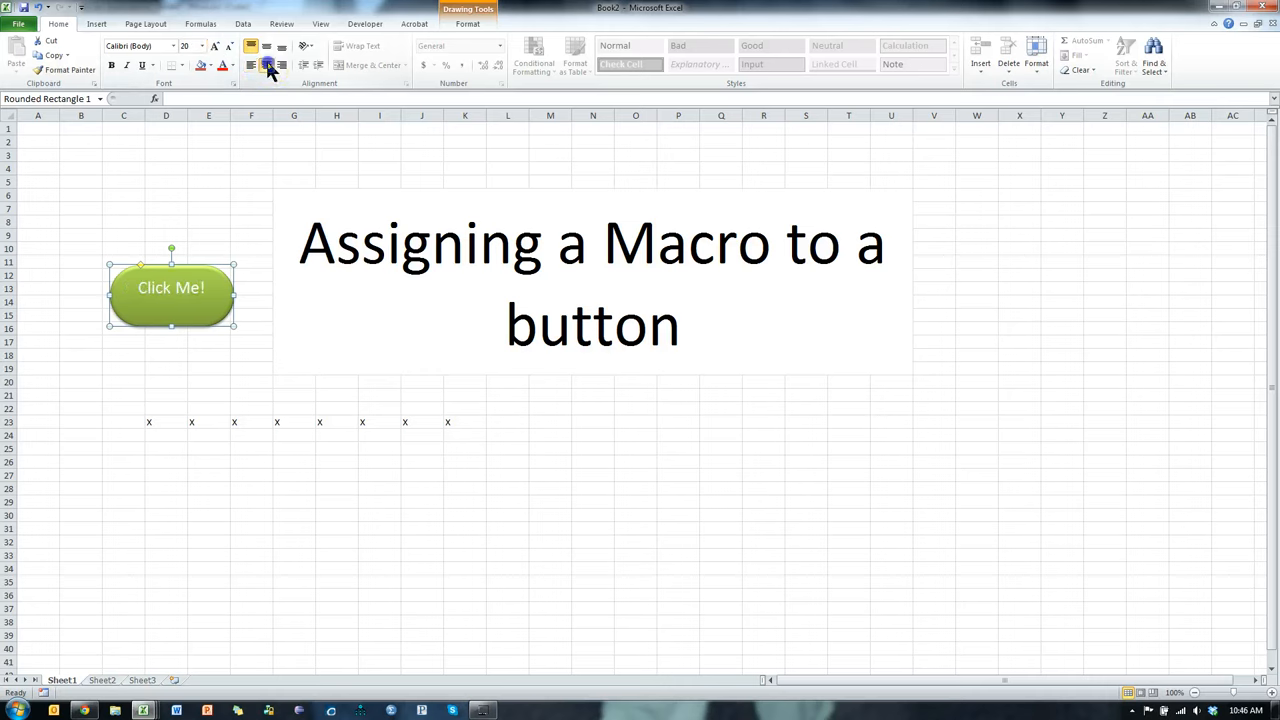
{"action": "left_click", "coordinate": [218, 50]}
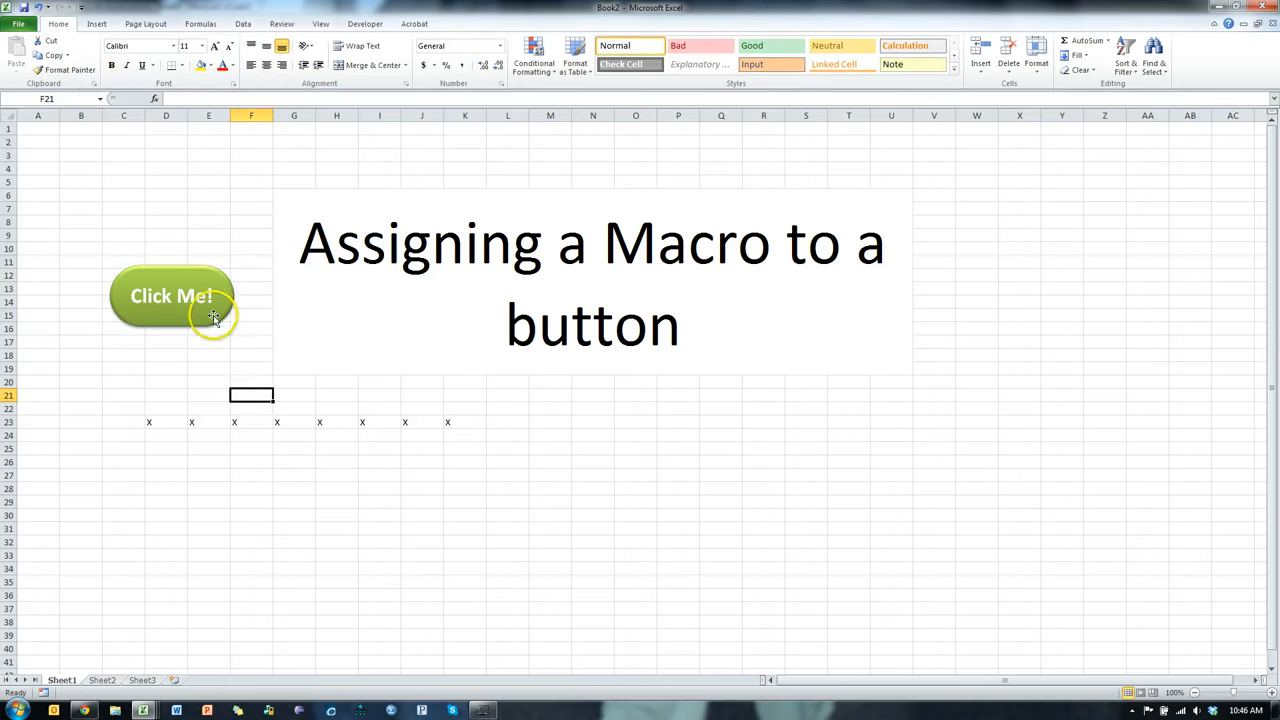
Assign the YouTubeMacroRelative macro from This Workbook to the 'Click Me!' shape.
{"action": "right_click", "coordinate": [170, 304]}
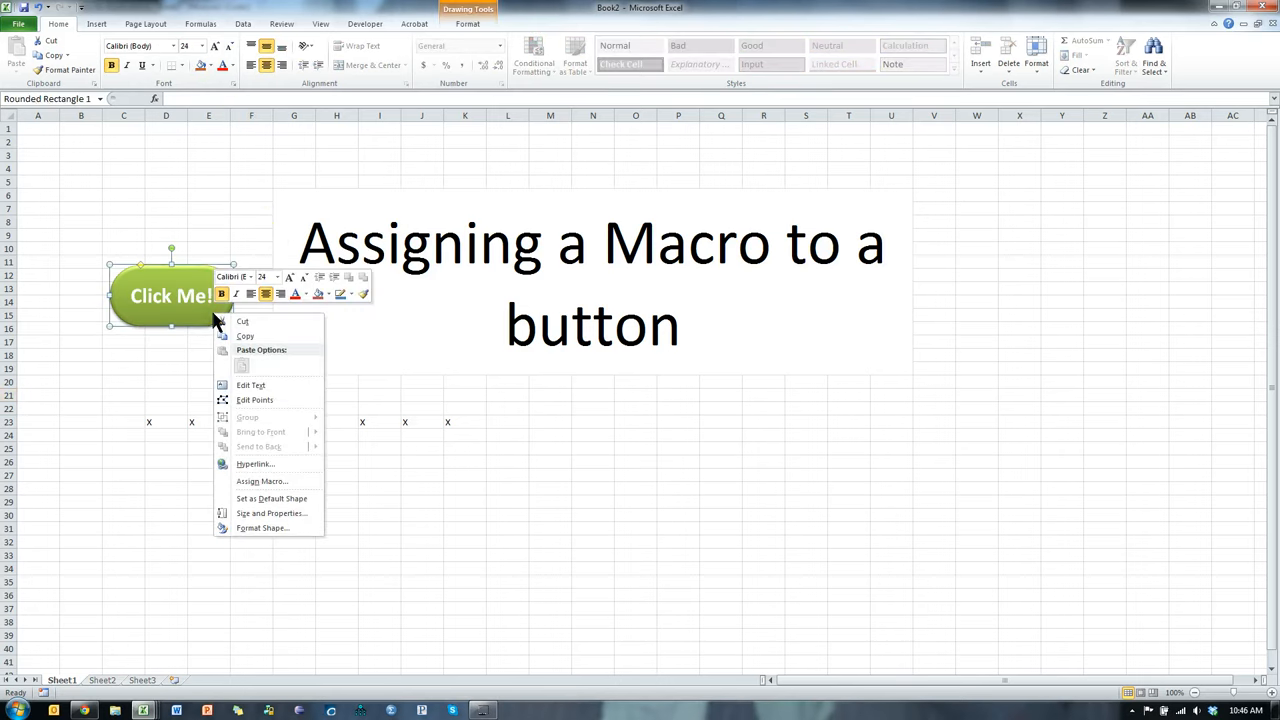
{"action": "mouse_move", "coordinate": [284, 488]}
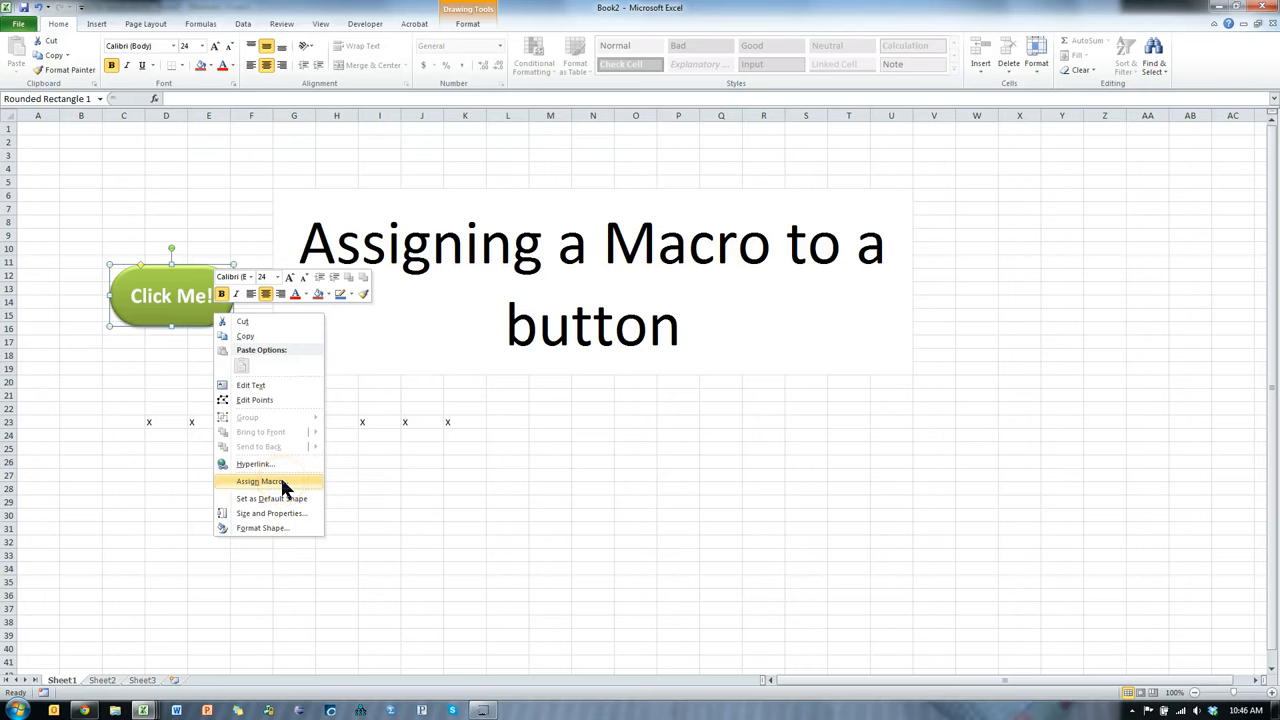
{"action": "left_click", "coordinate": [260, 480]}
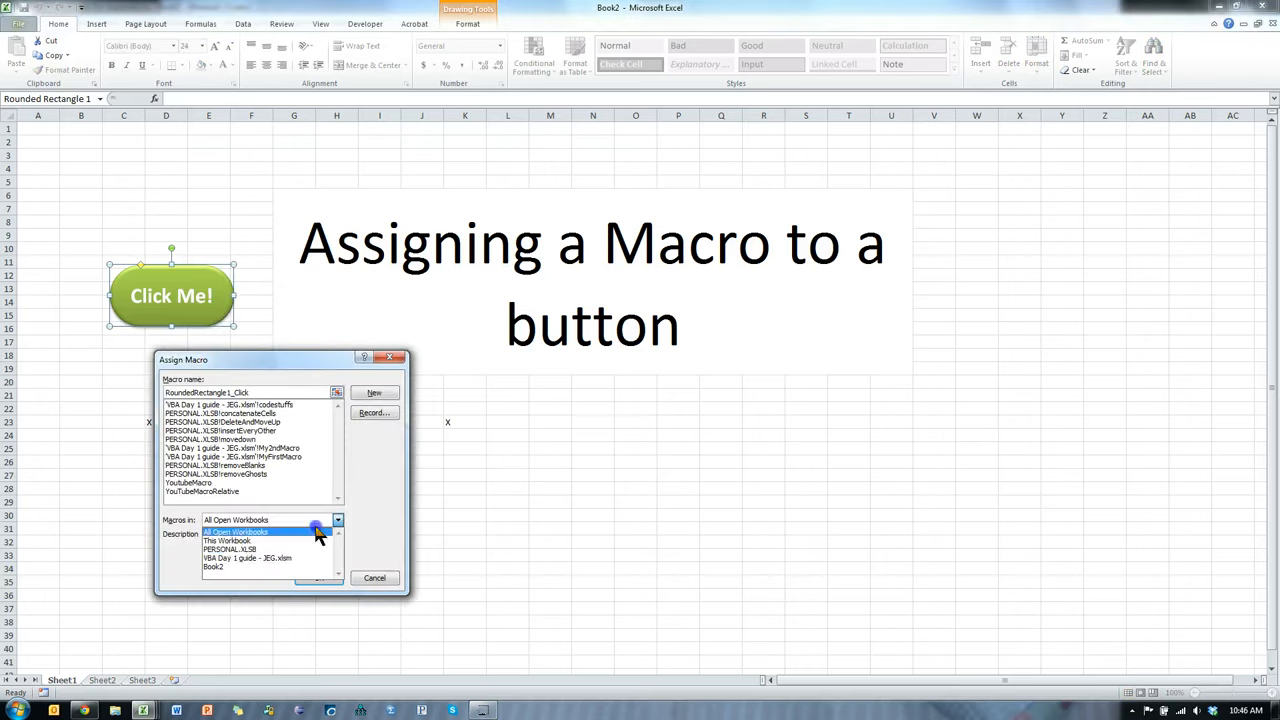
{"action": "left_click", "coordinate": [226, 532]}
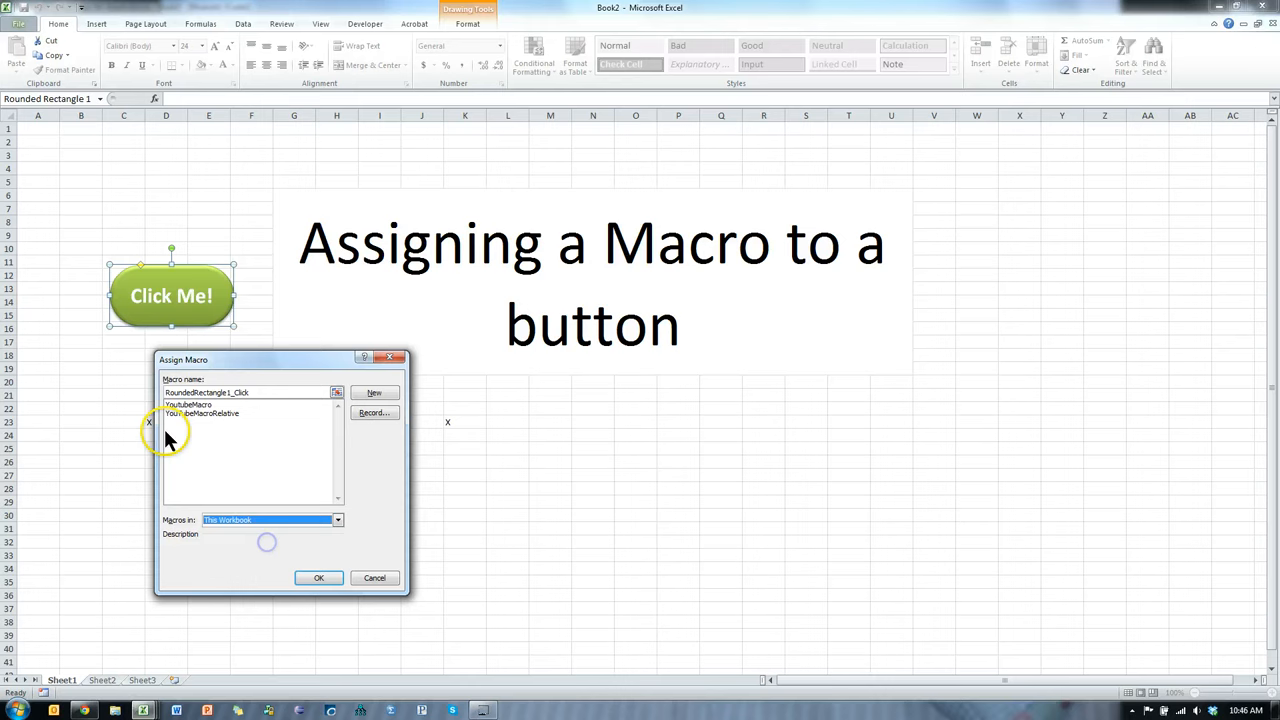
{"action": "left_click", "coordinate": [202, 412]}
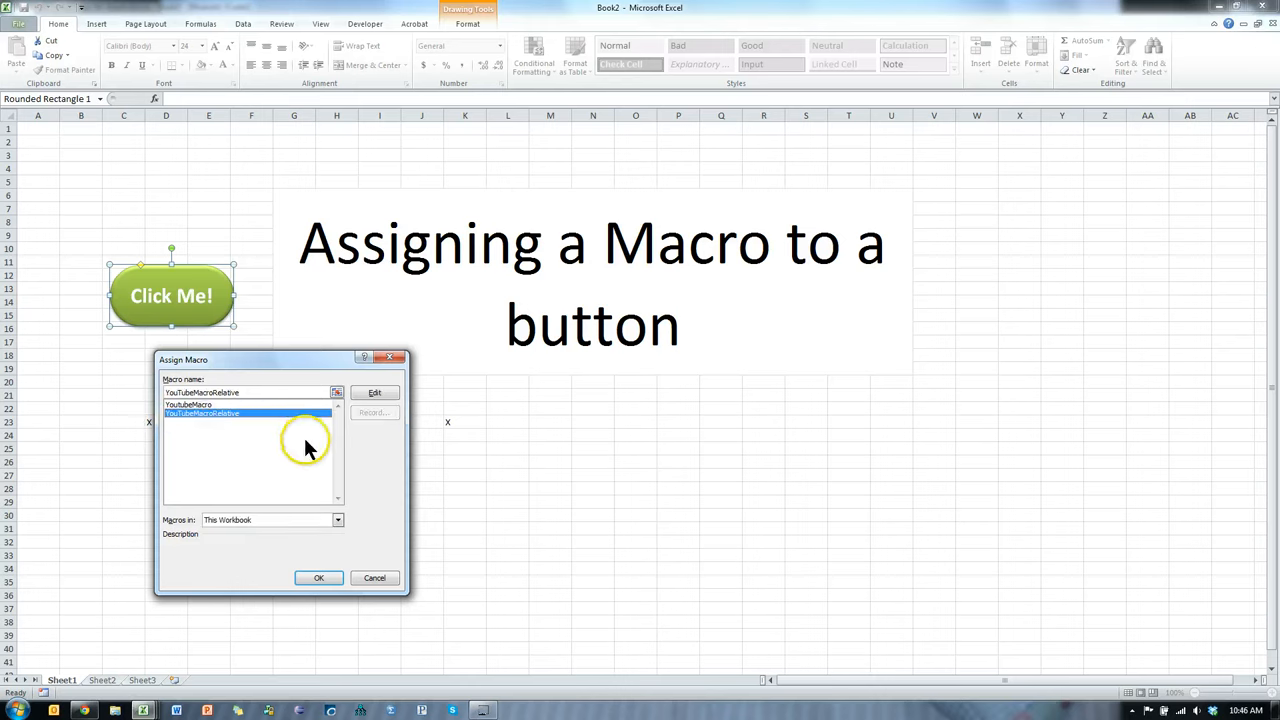
{"action": "left_click", "coordinate": [318, 576]}
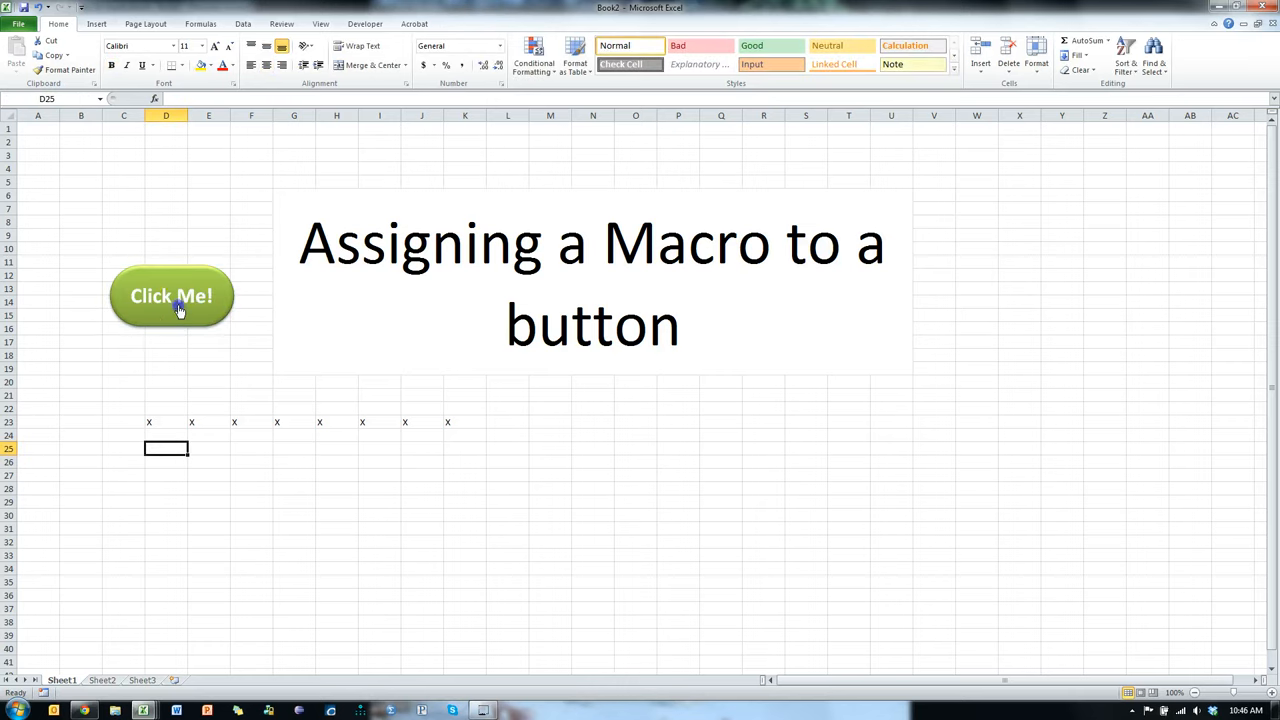
Run the button's macro twice, adding rows of x's below the title and near column N.
{"action": "left_click", "coordinate": [172, 296]}
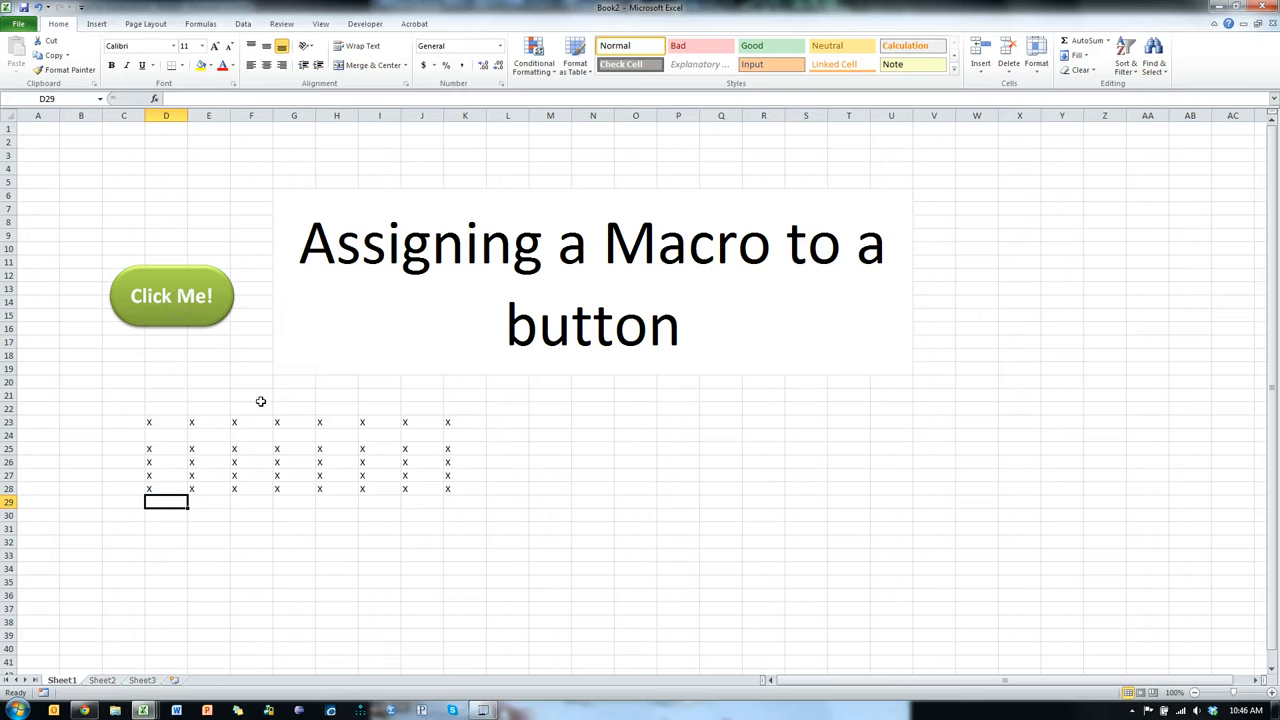
{"action": "left_click", "coordinate": [172, 296]}
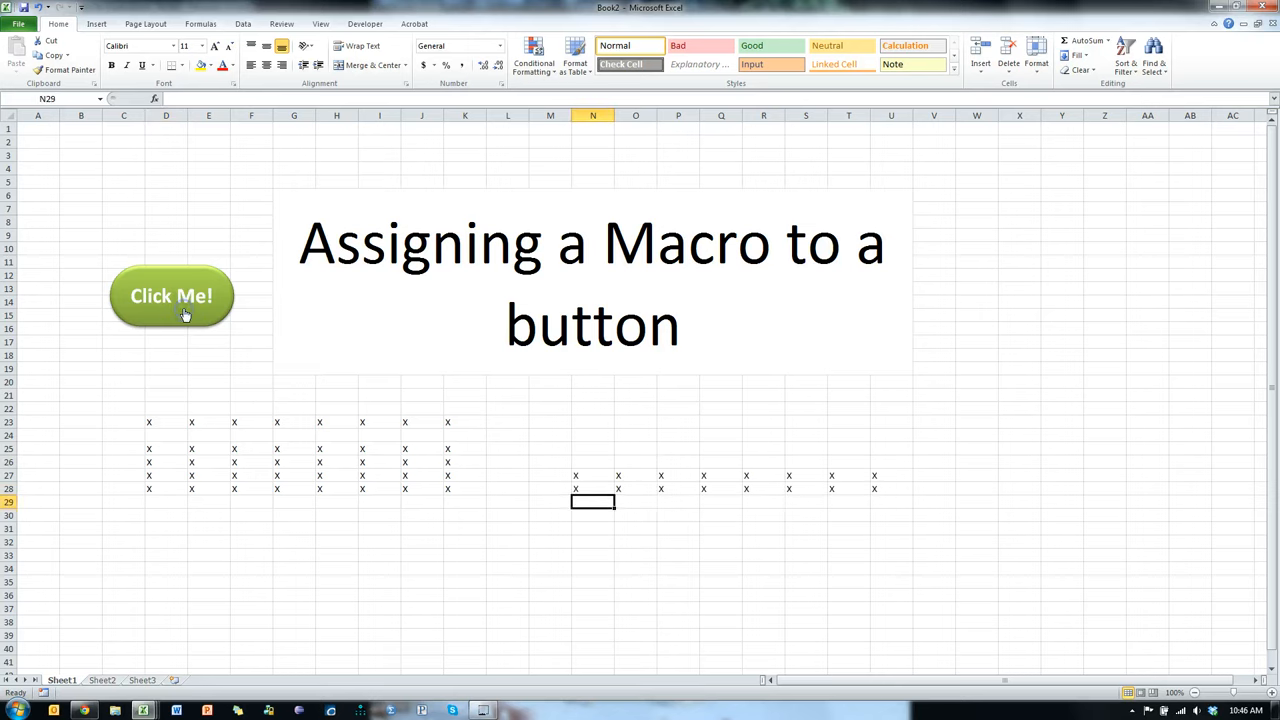
{"action": "left_click", "coordinate": [172, 296]}
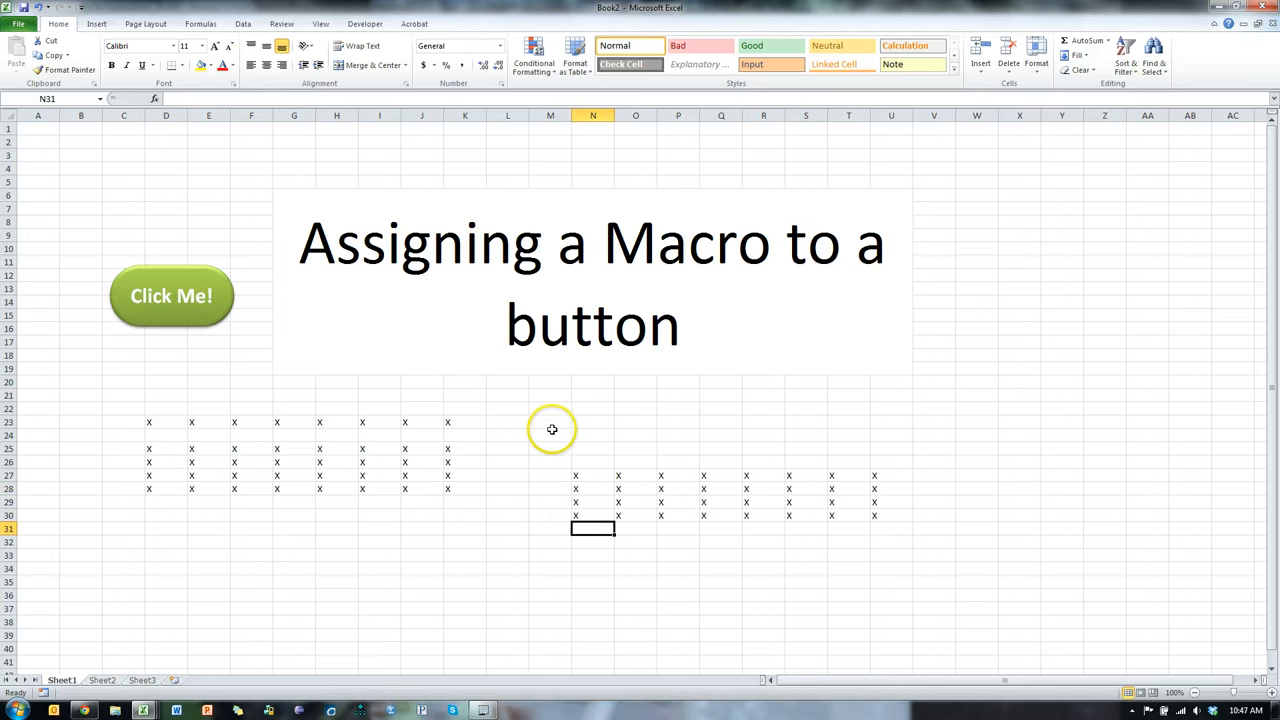
{"action": "mouse_move", "coordinate": [496, 690]}
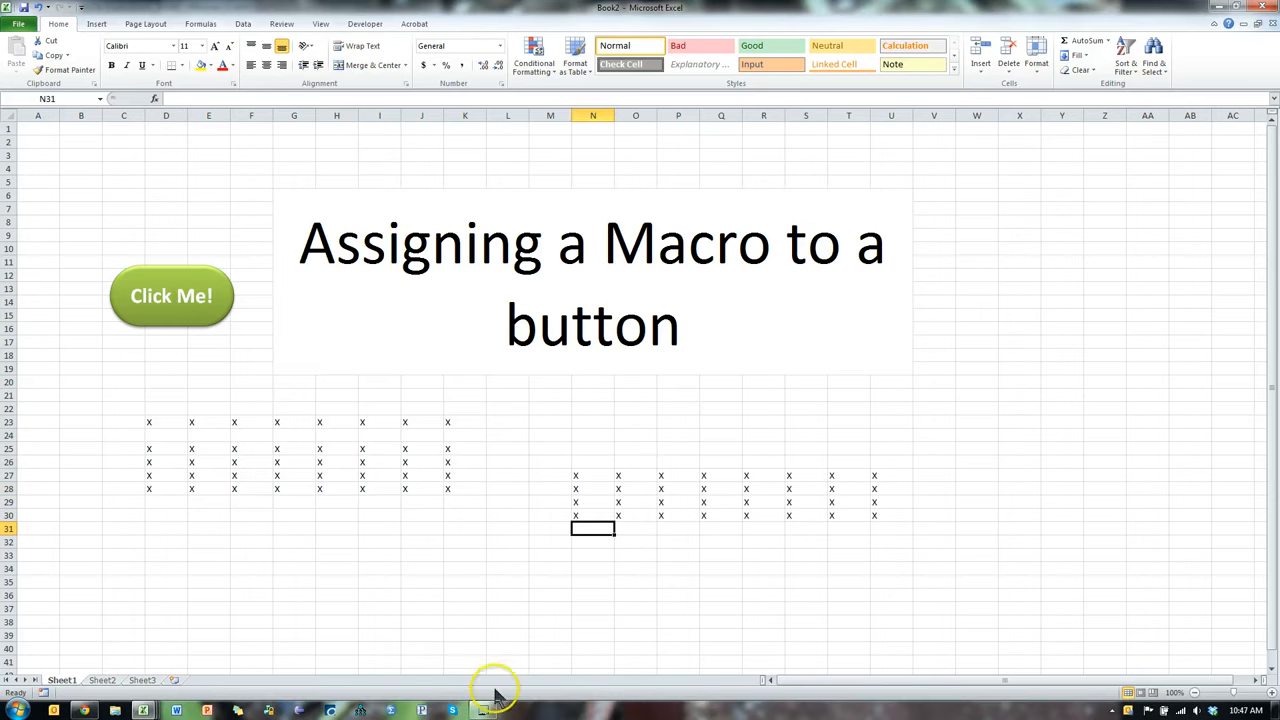